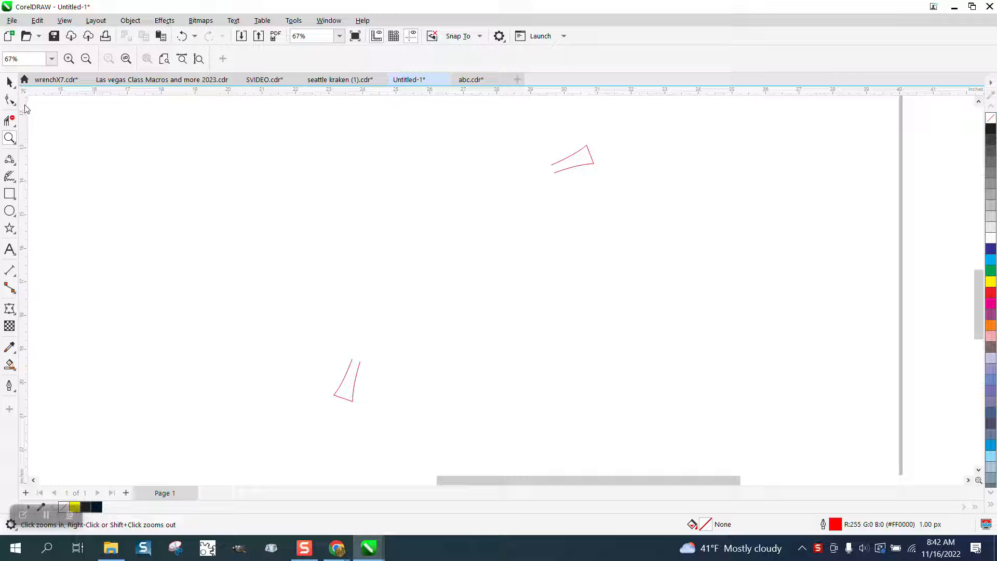
{"action": "mouse_move", "coordinate": [359, 372]}
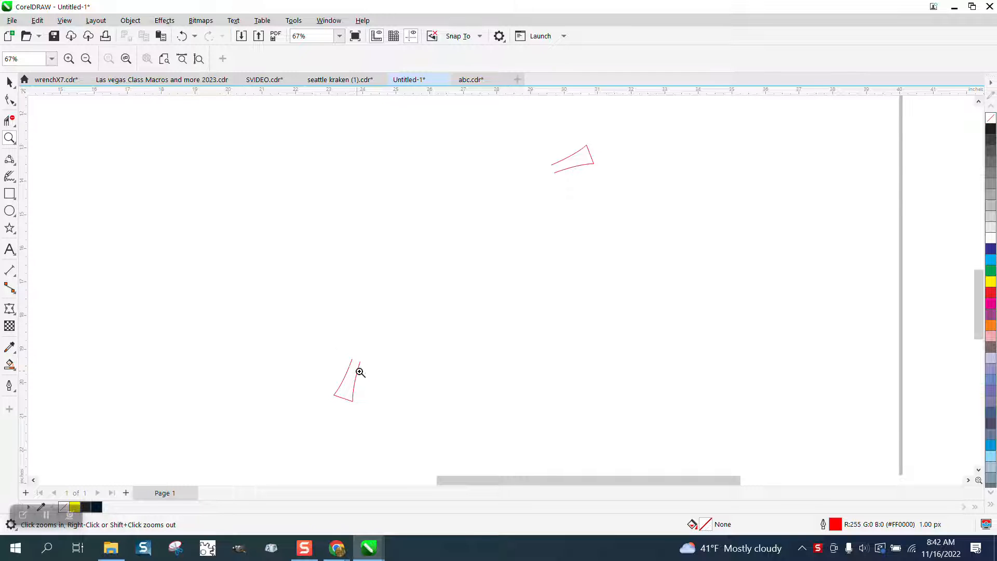
{"action": "mouse_move", "coordinate": [519, 135]}
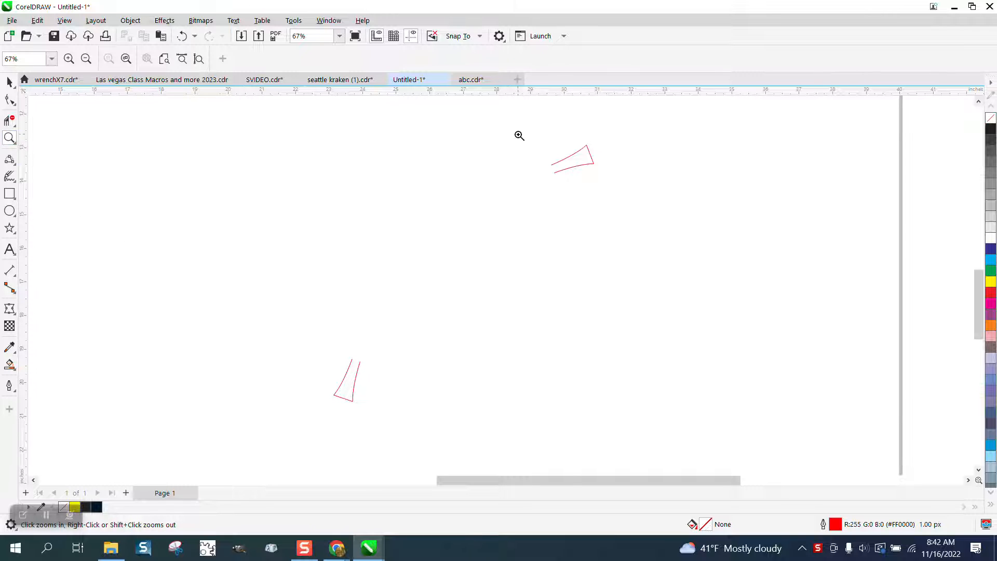
Step: Draw a 3-point curve between the red tapered ends and give it a parallel partner line
{"action": "left_click", "coordinate": [520, 136]}
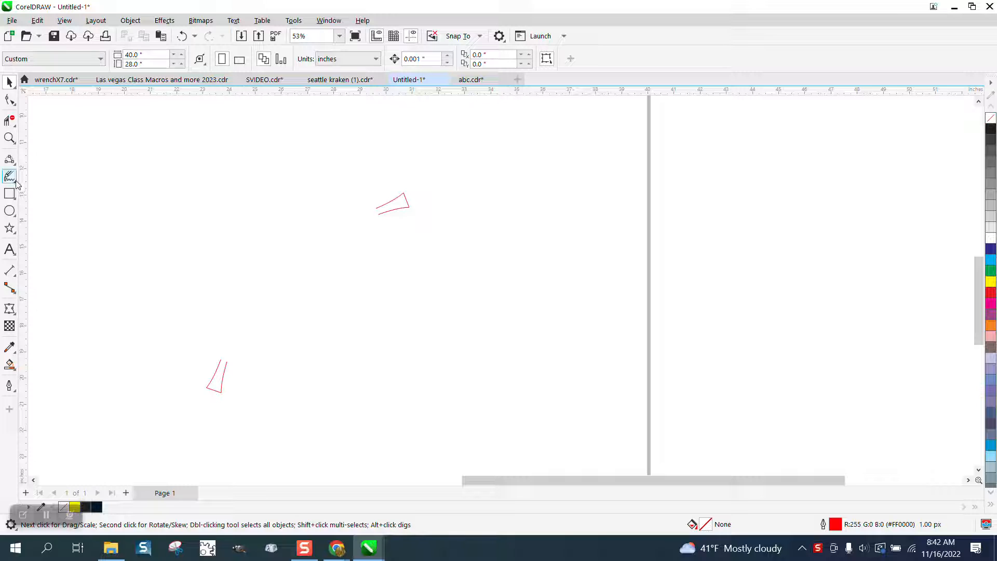
{"action": "left_click", "coordinate": [9, 160]}
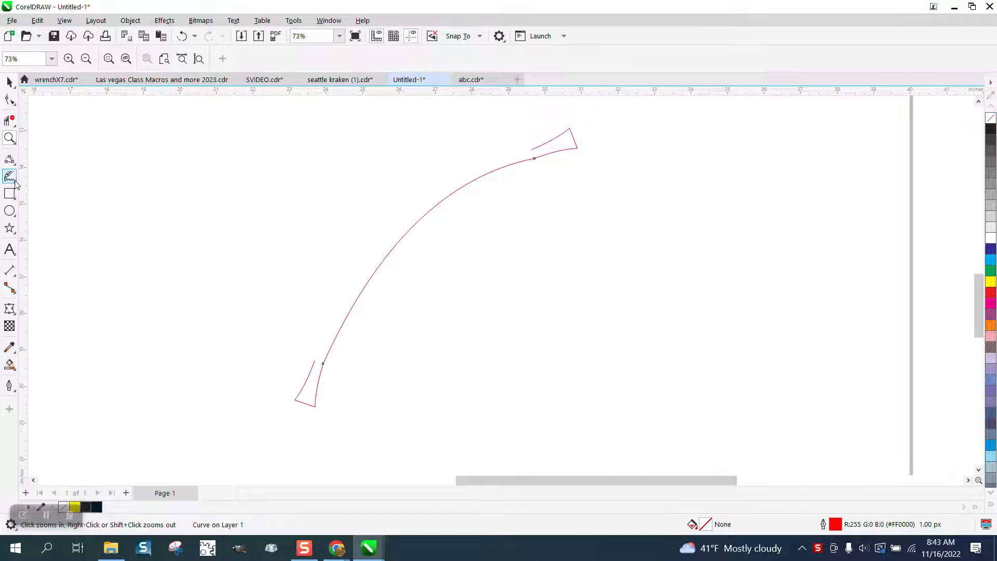
{"action": "left_click", "coordinate": [9, 176]}
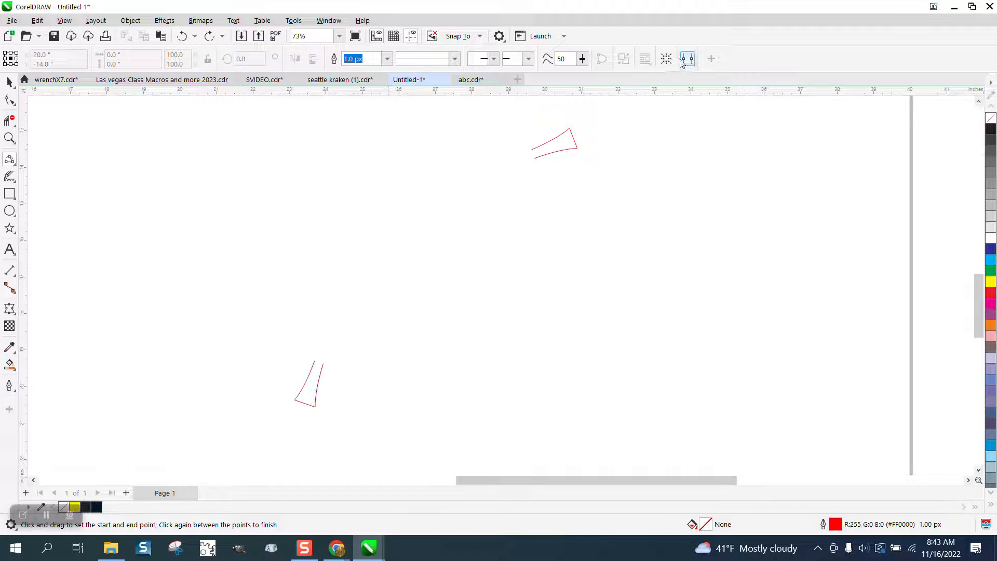
{"action": "left_click", "coordinate": [688, 59]}
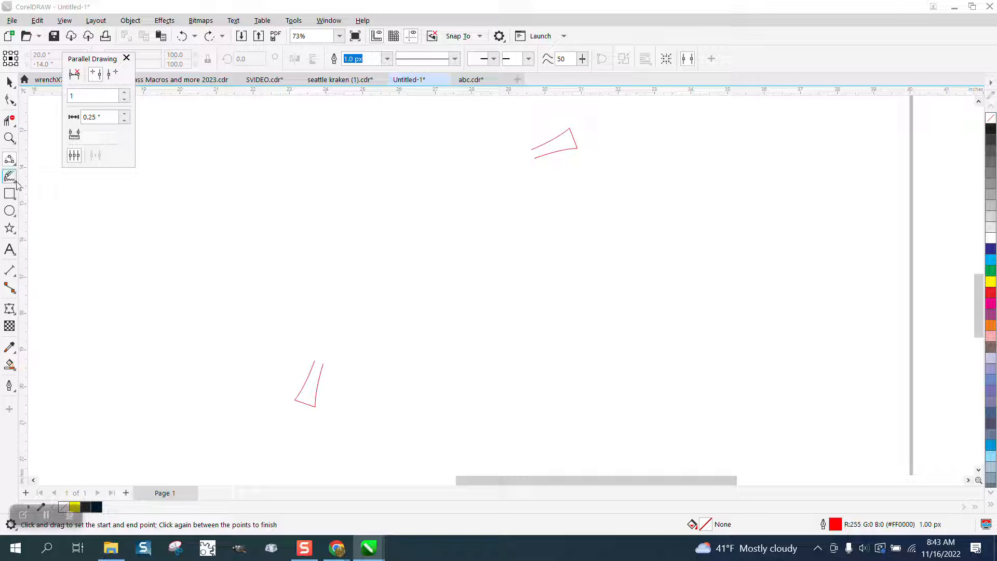
{"action": "left_click", "coordinate": [11, 159]}
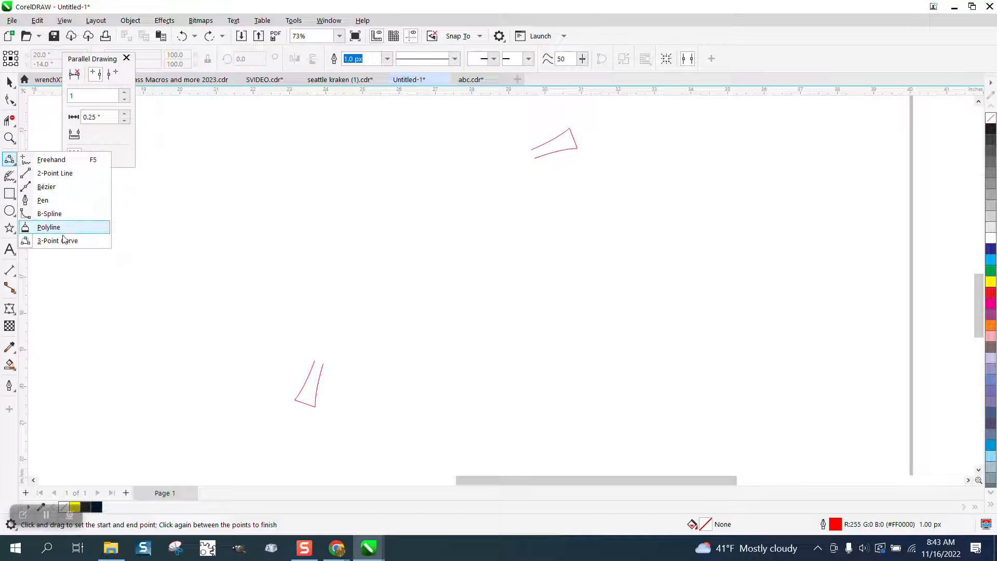
{"action": "left_click", "coordinate": [49, 227]}
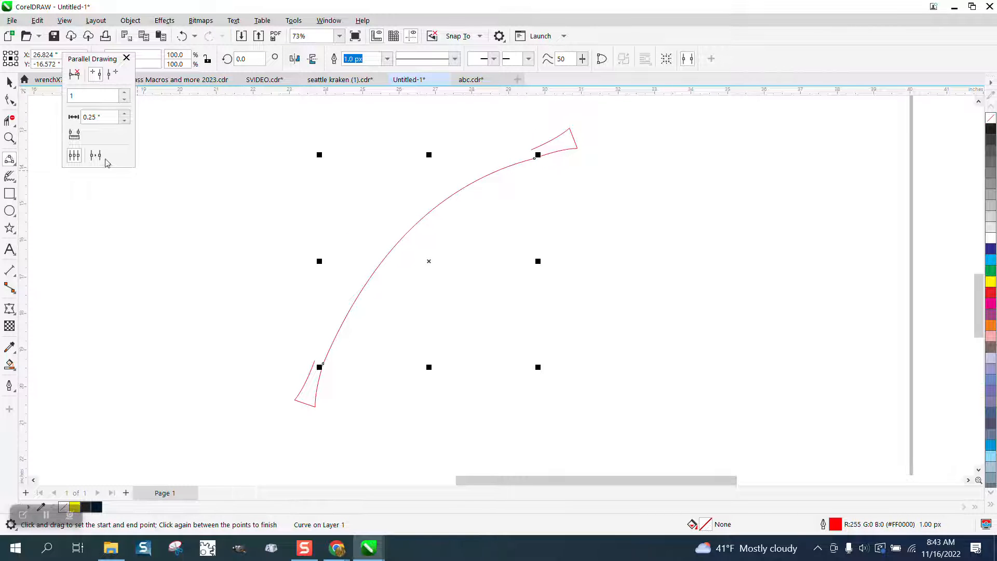
{"action": "mouse_move", "coordinate": [95, 155]}
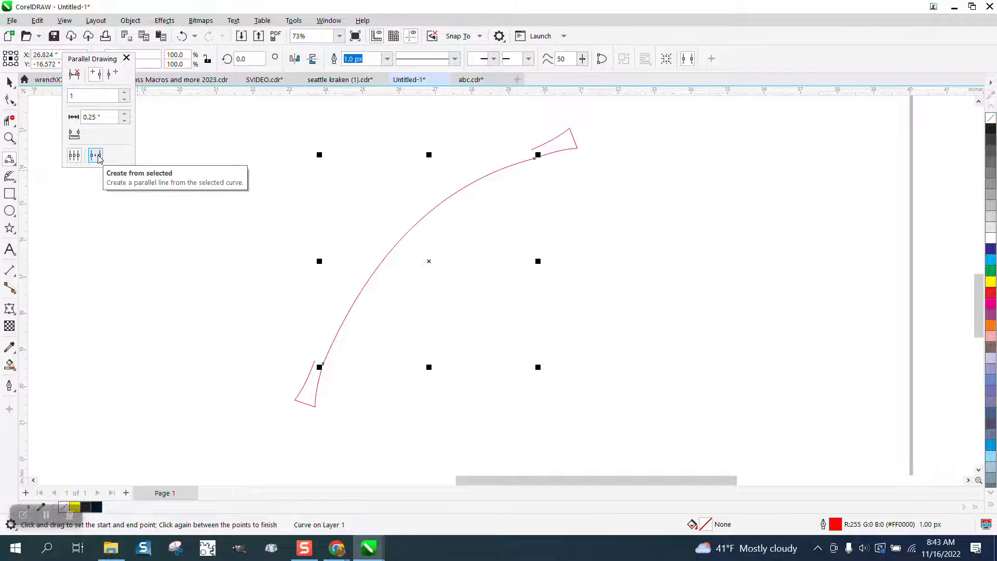
{"action": "left_click", "coordinate": [96, 155]}
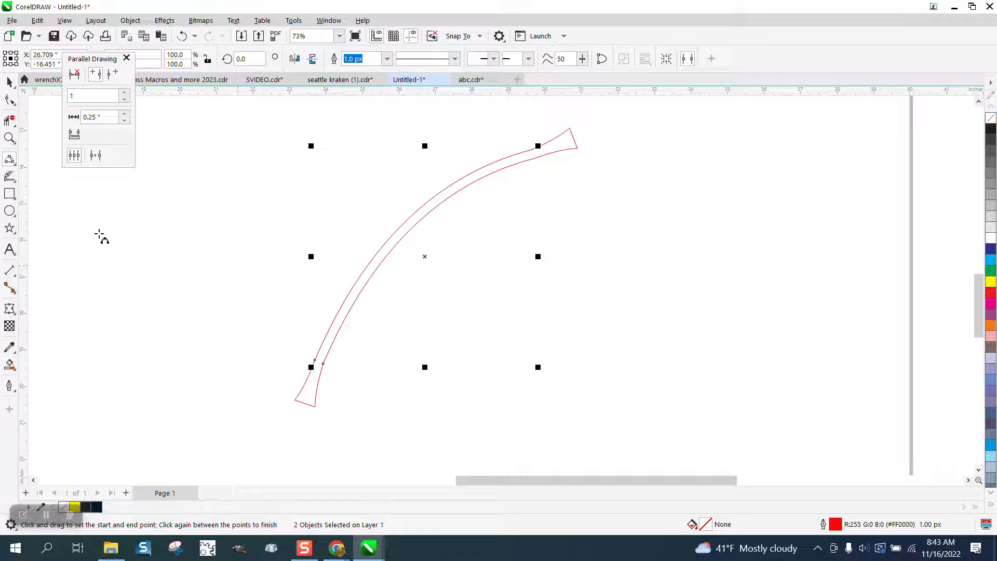
Step: Draw a wavy B-spline curve and a straight 2-point line, each with a parallel copy
{"action": "left_click", "coordinate": [9, 138]}
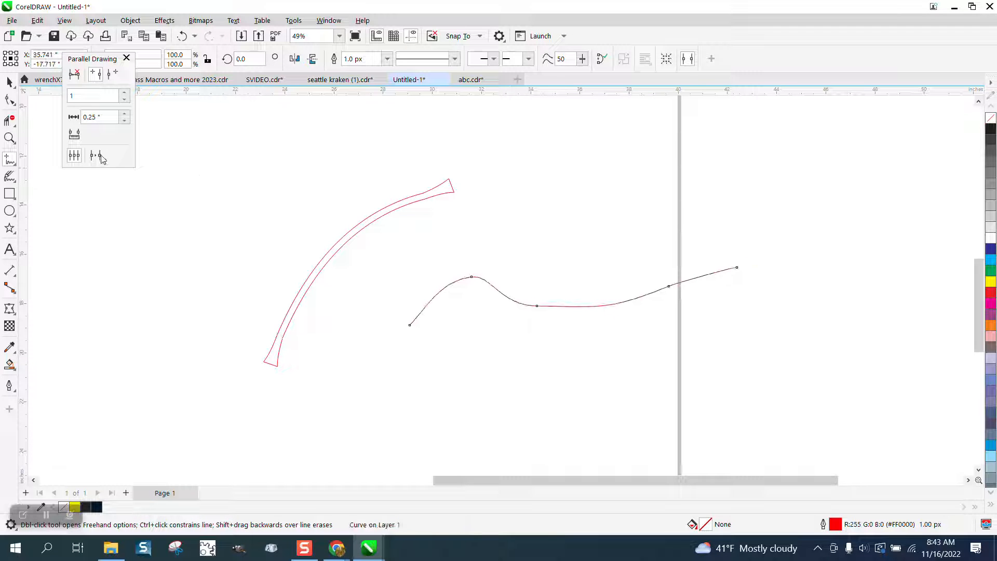
{"action": "left_click", "coordinate": [99, 155]}
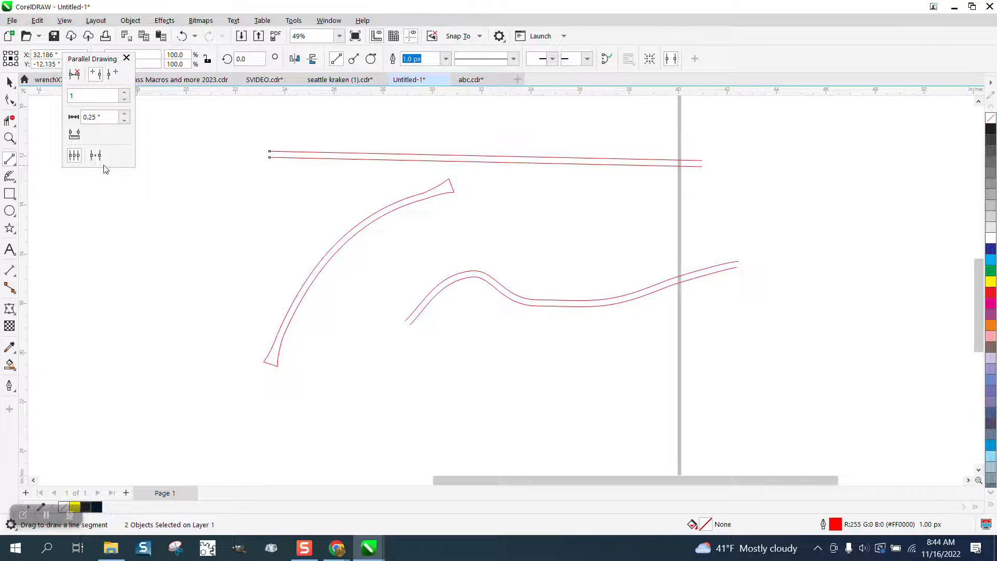
{"action": "left_click", "coordinate": [99, 117]}
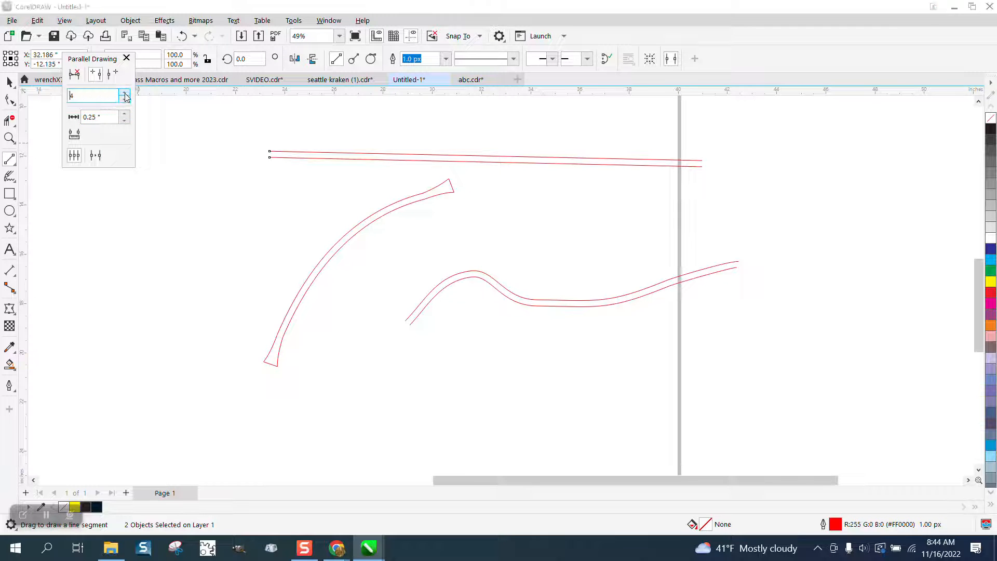
Step: Set the parallel line count to 6 and draw a six-line straight stack and a curved fan
{"action": "left_click_drag", "start_coordinate": [303, 396], "coordinate": [586, 400]}
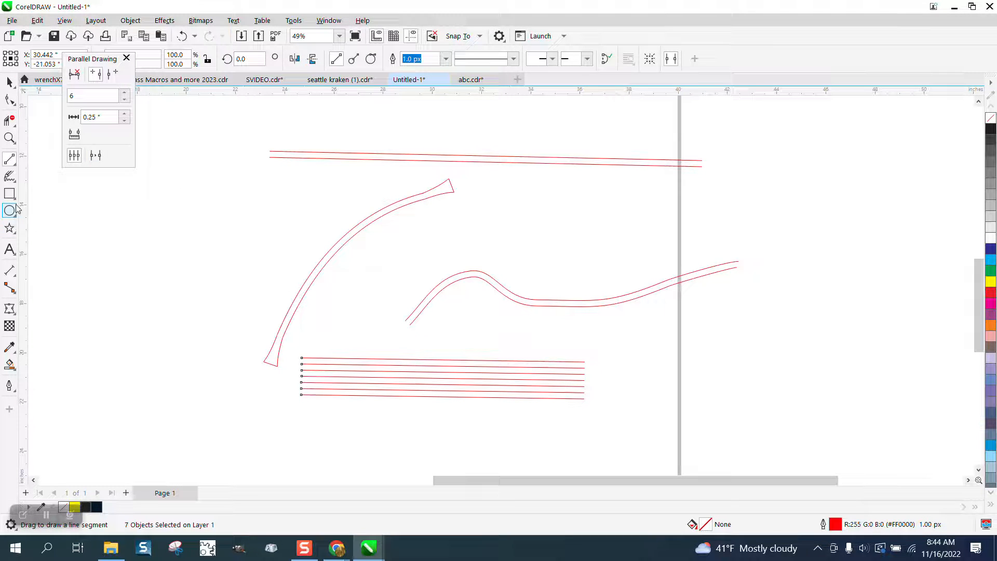
{"action": "left_click", "coordinate": [10, 159]}
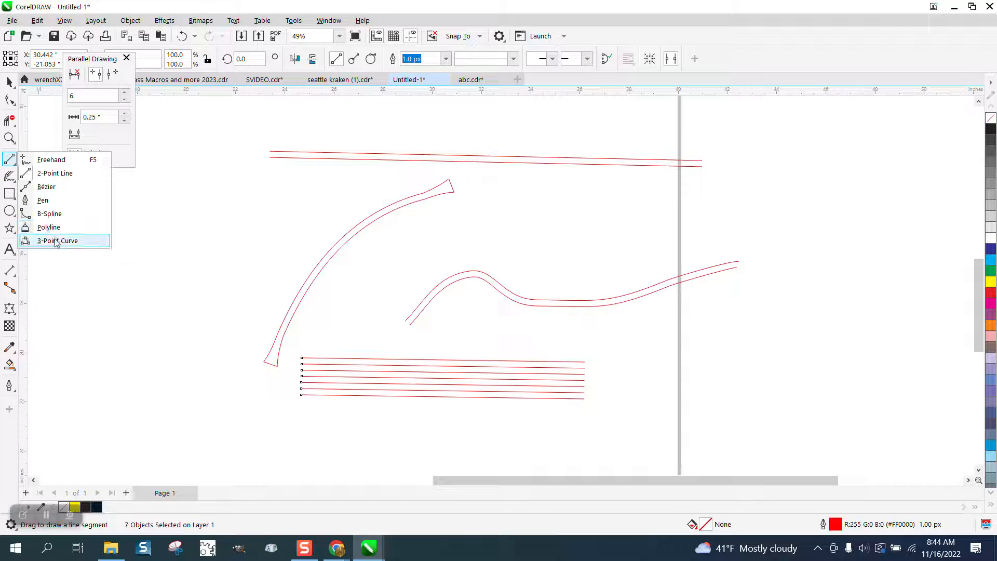
{"action": "left_click", "coordinate": [58, 241]}
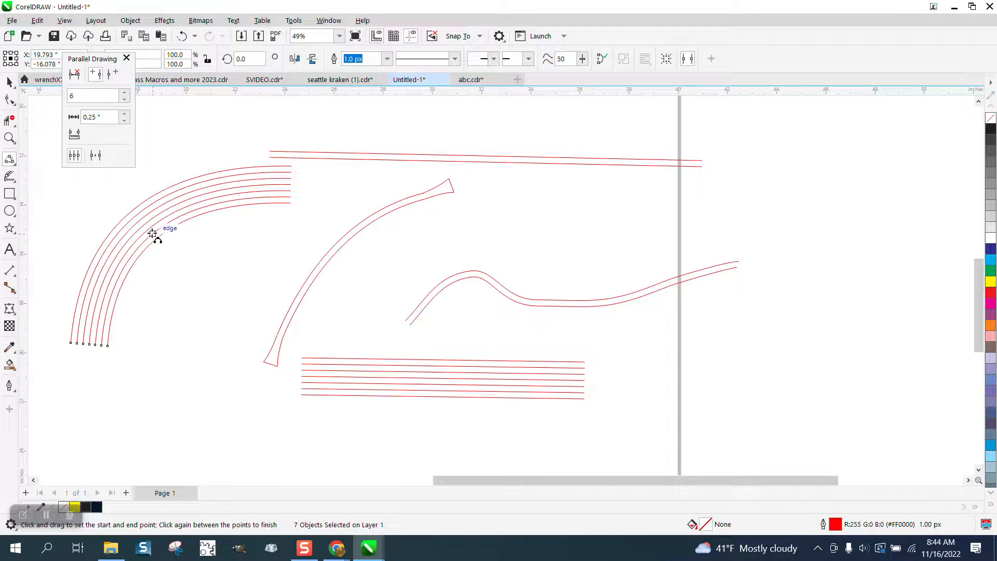
{"action": "mouse_move", "coordinate": [261, 205]}
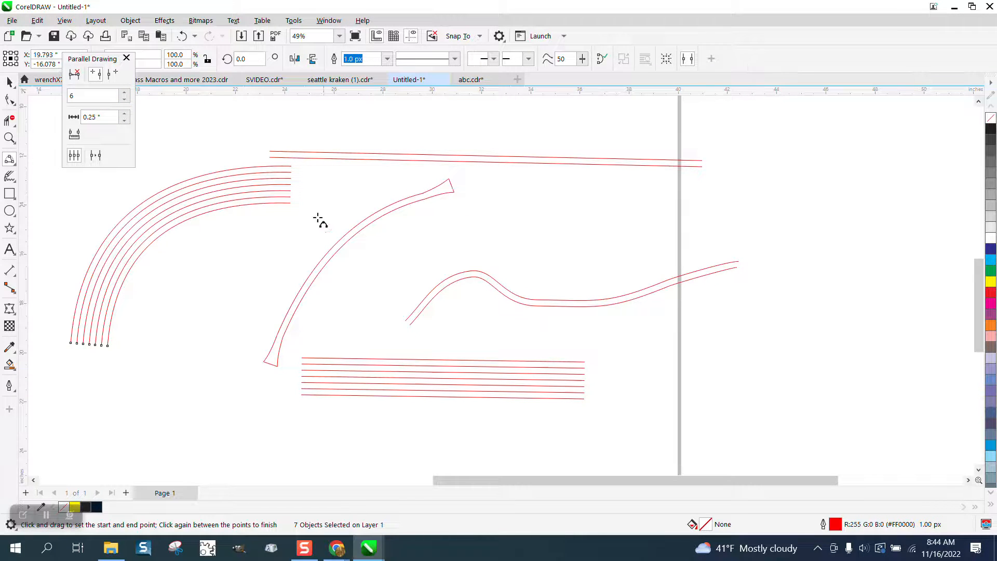
{"action": "mouse_move", "coordinate": [312, 259]}
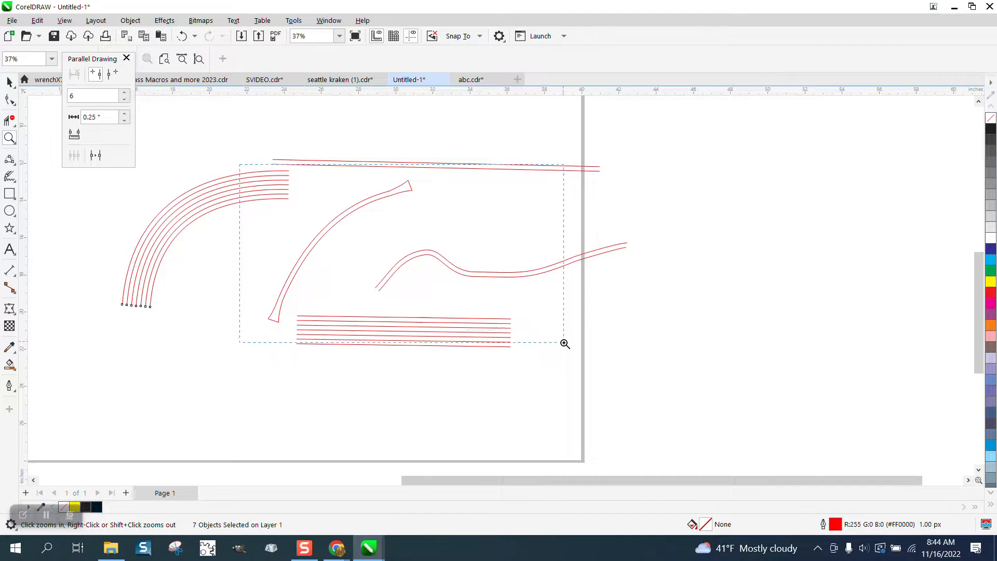
Step: Zoom in and out on the red line sets, then close the Parallel Drawing docker
{"action": "left_click", "coordinate": [564, 344]}
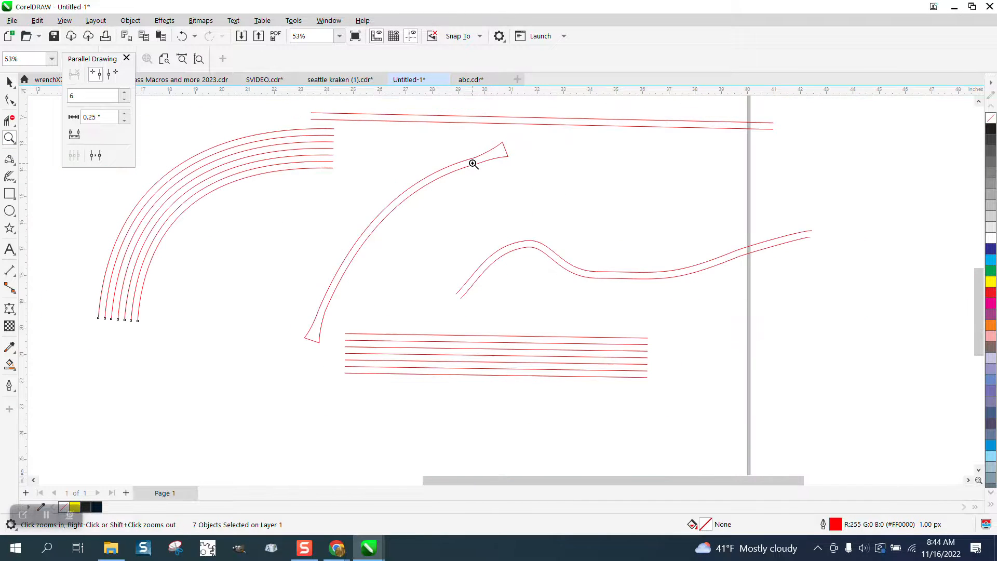
{"action": "right_click", "coordinate": [473, 164]}
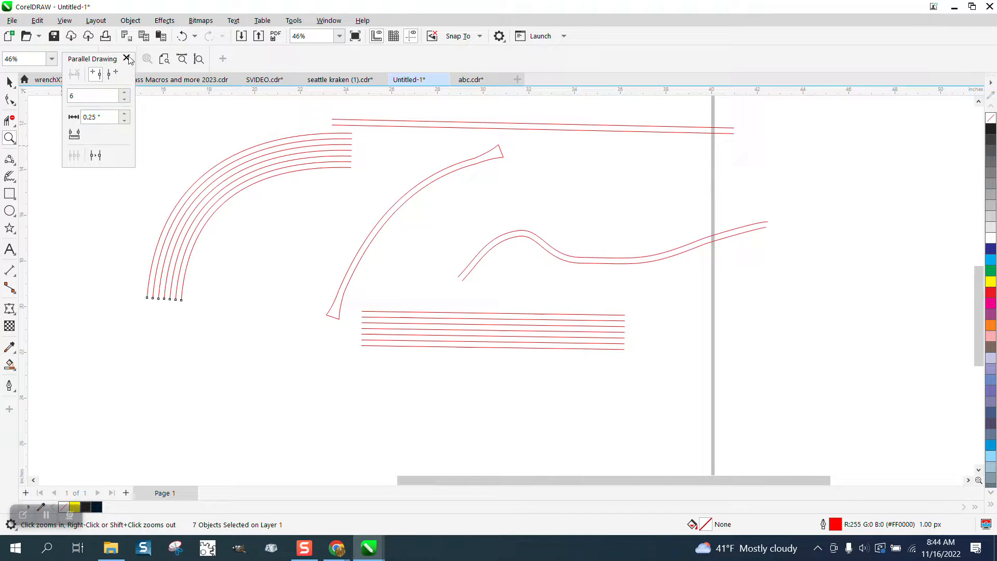
{"action": "left_click", "coordinate": [128, 59]}
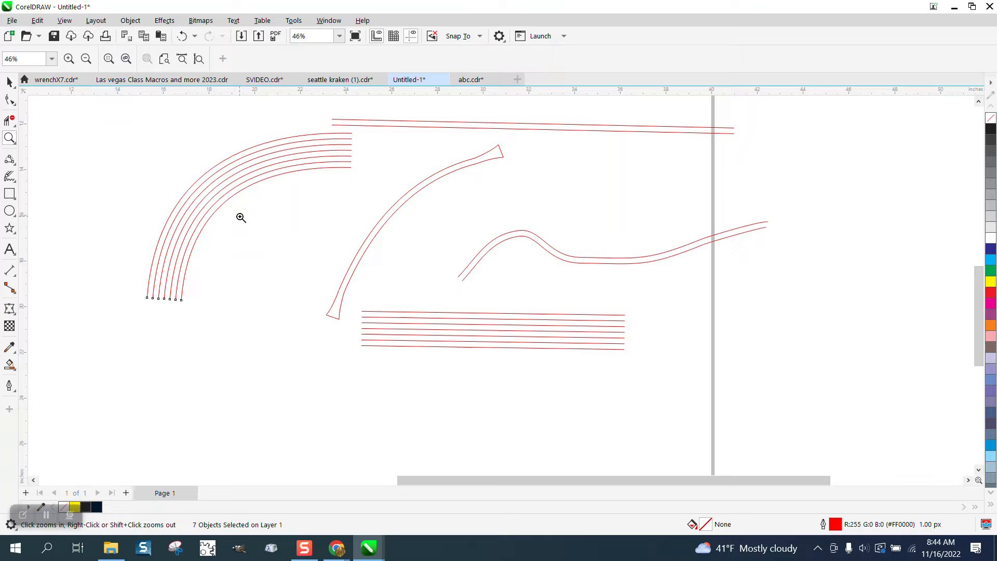